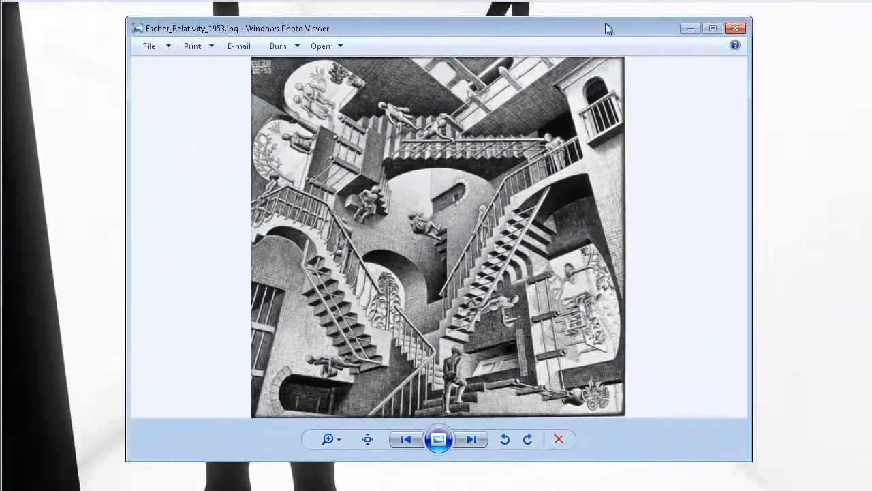
mouse_move(678, 210)
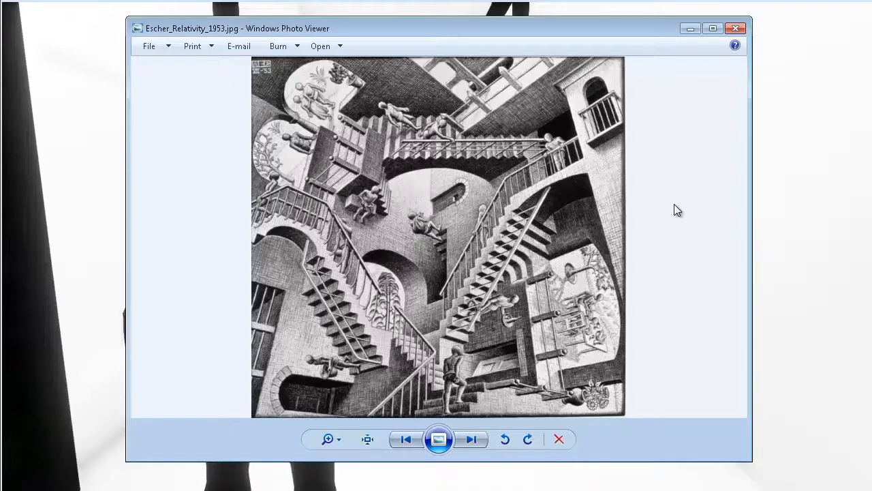
mouse_move(685, 4)
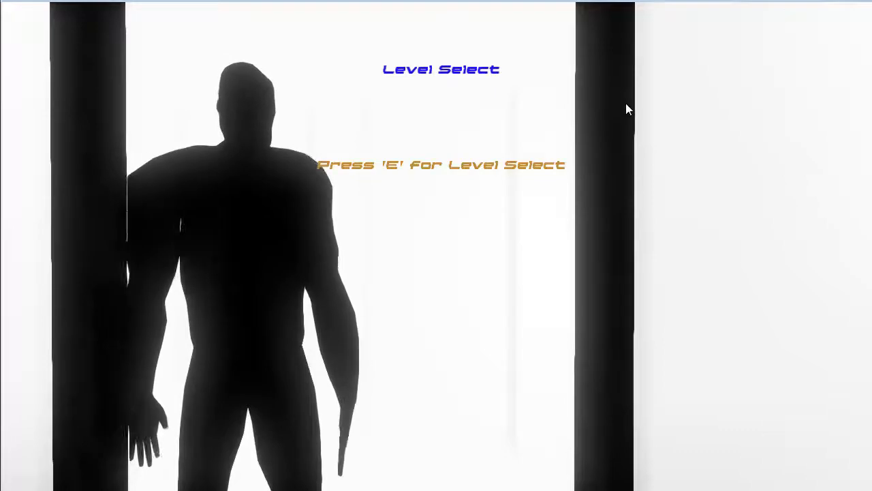
key(e)
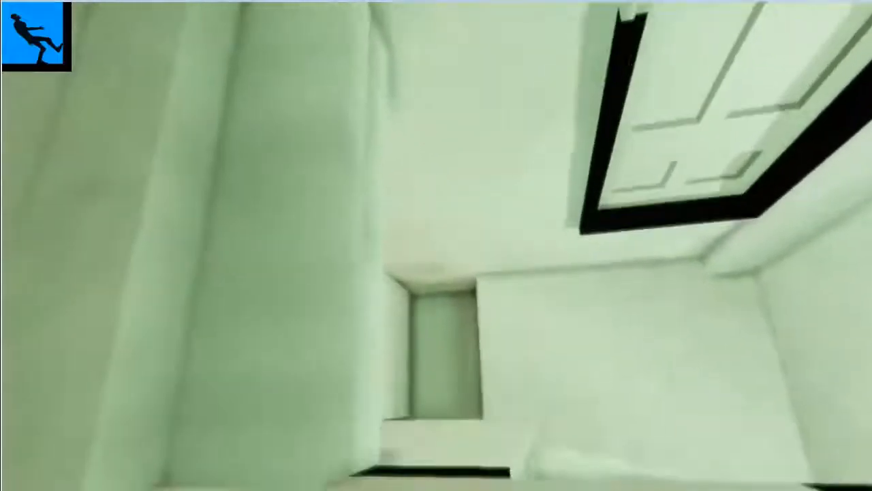
mouse_move(436, 245)
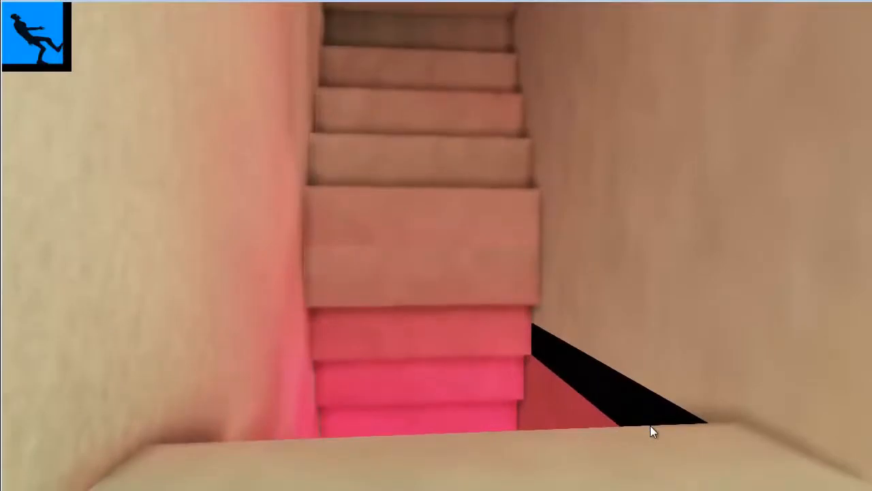
mouse_move(659, 440)
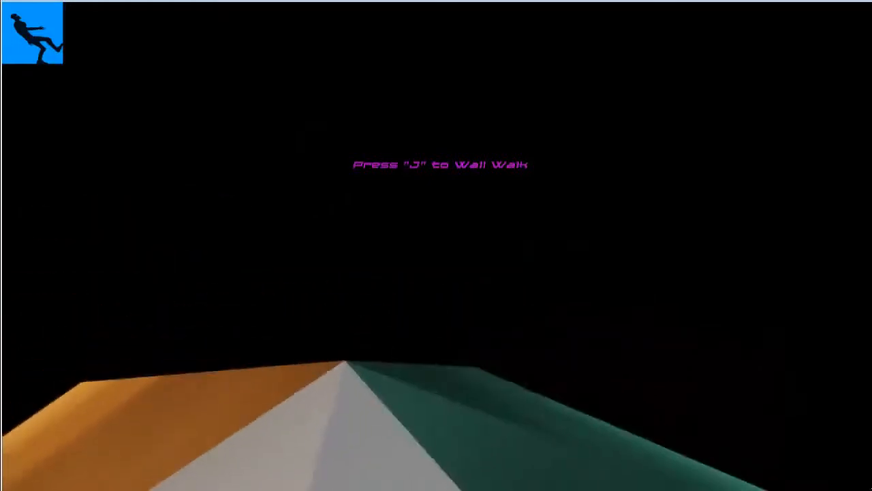
Step: Wall walk with J into the yellow room showing 'Press SpaceBar to Activate Gravity'
key(j)
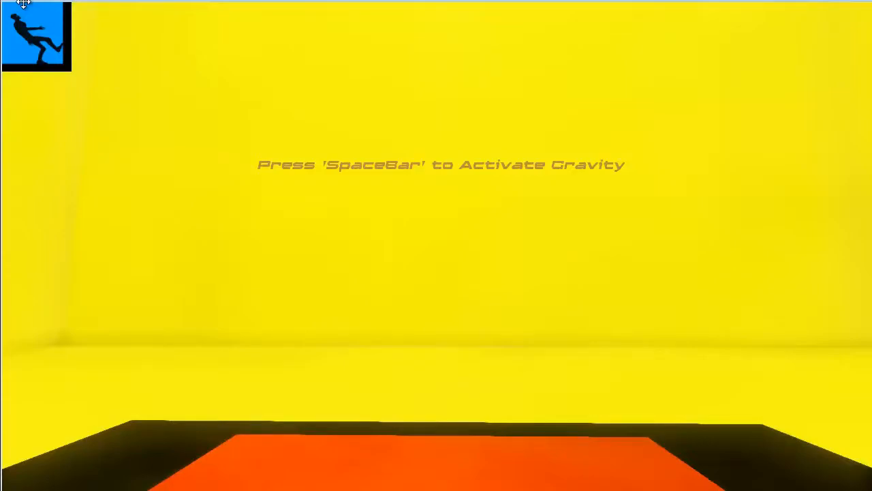
key(space)
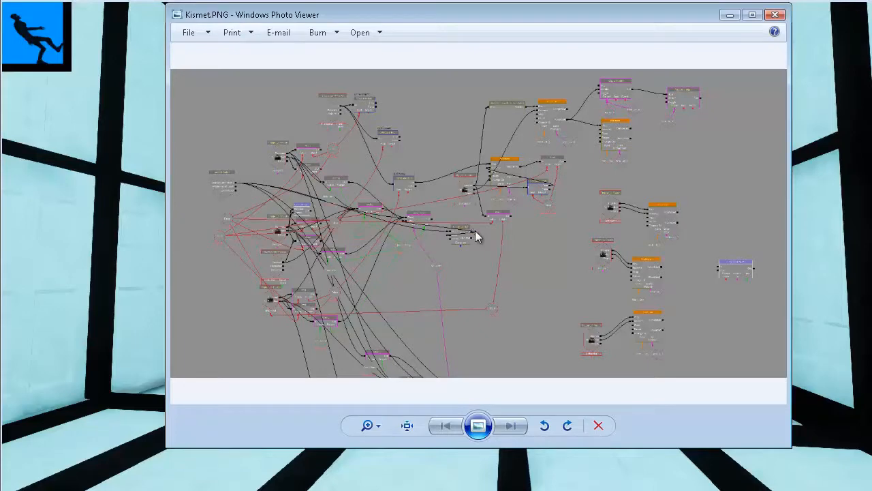
mouse_move(392, 258)
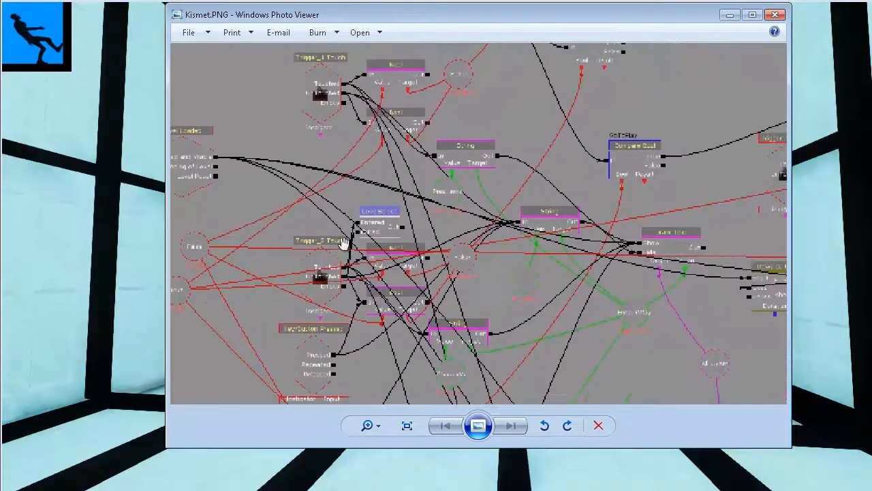
mouse_move(373, 208)
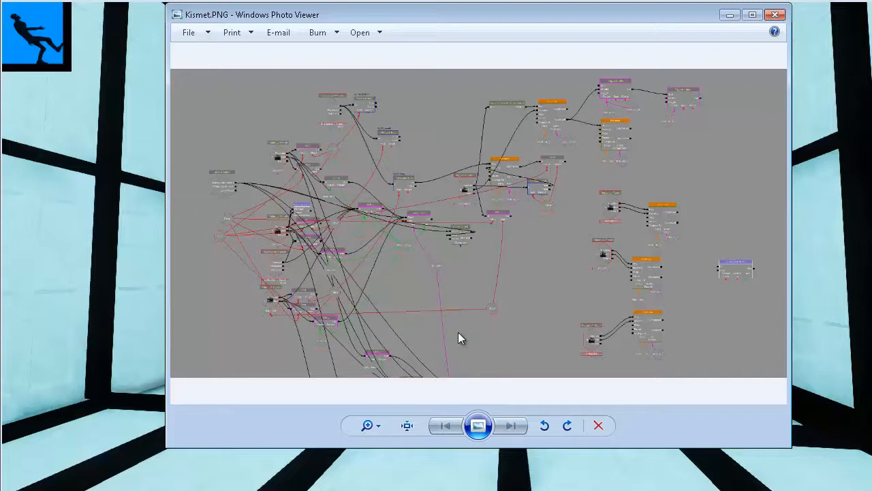
mouse_move(760, 279)
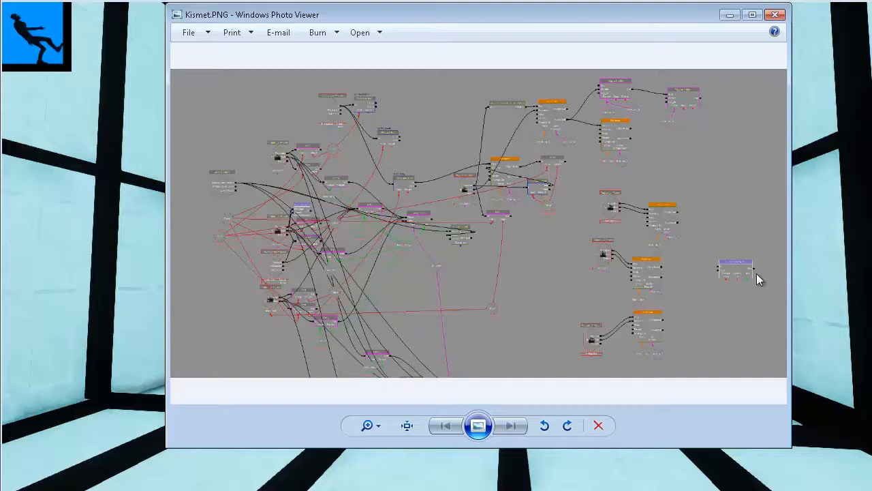
mouse_move(729, 272)
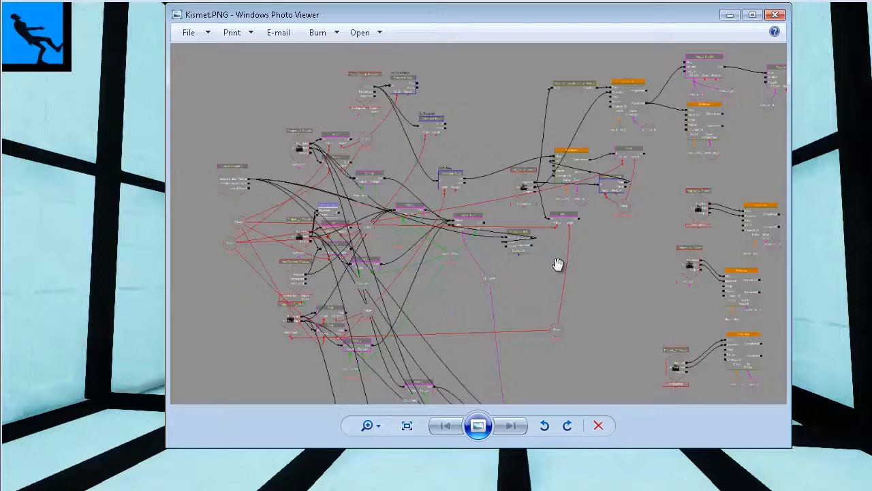
mouse_move(308, 235)
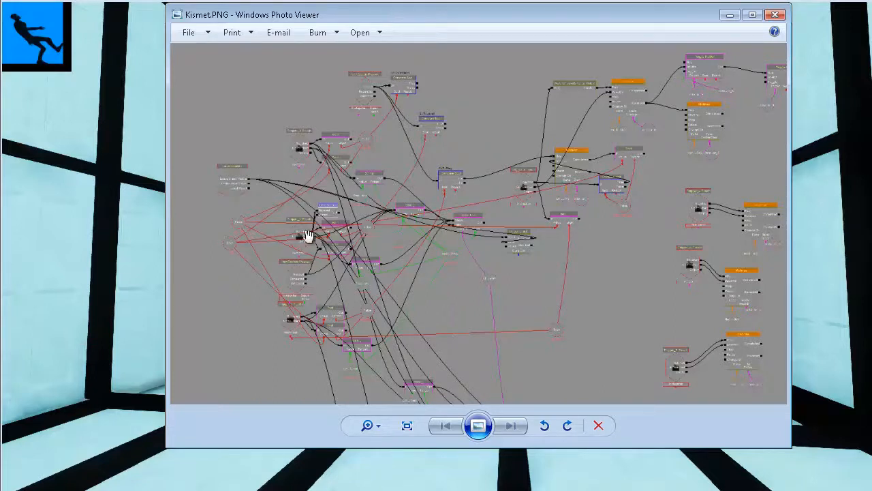
mouse_move(531, 245)
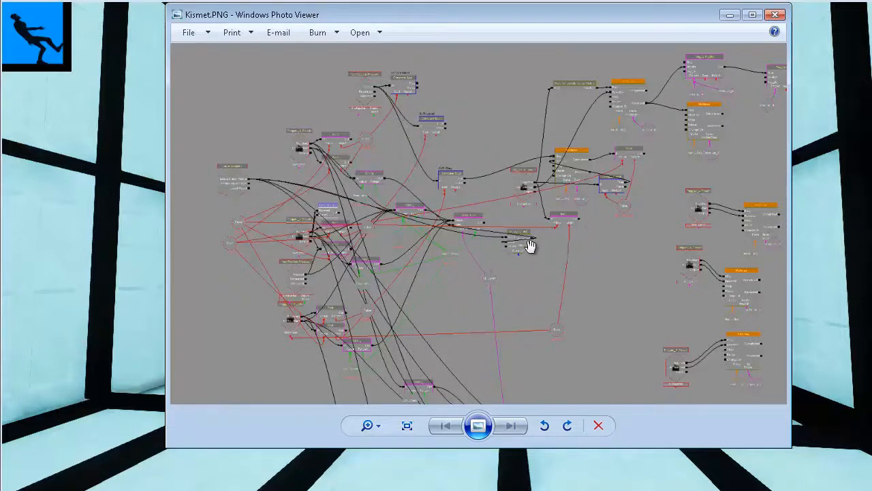
mouse_move(550, 257)
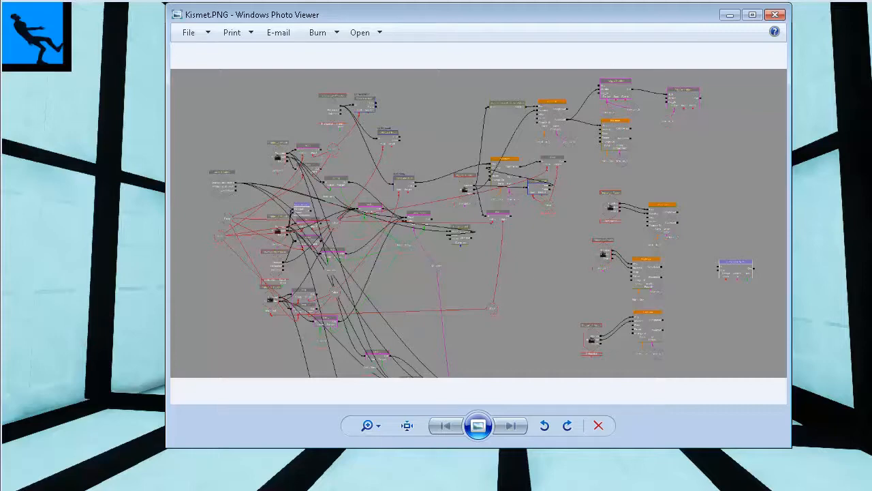
Step: Close the Kismet screenshot in Windows Photo Viewer to return to the game
click(775, 14)
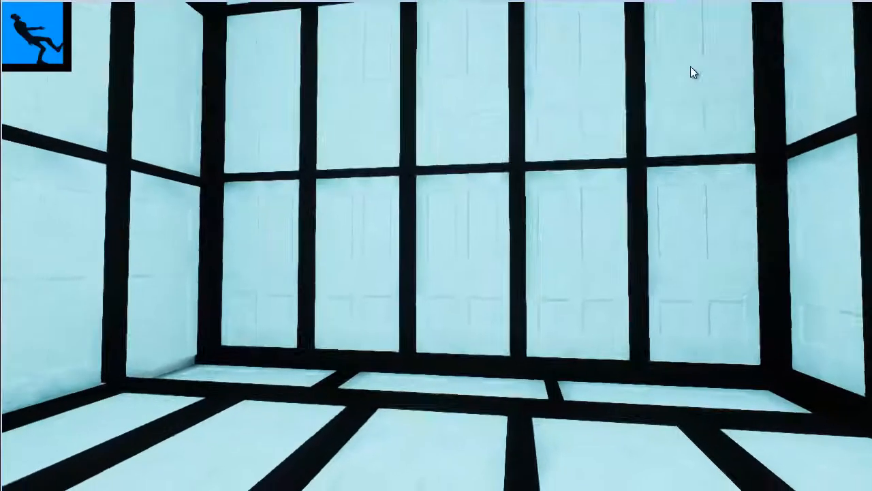